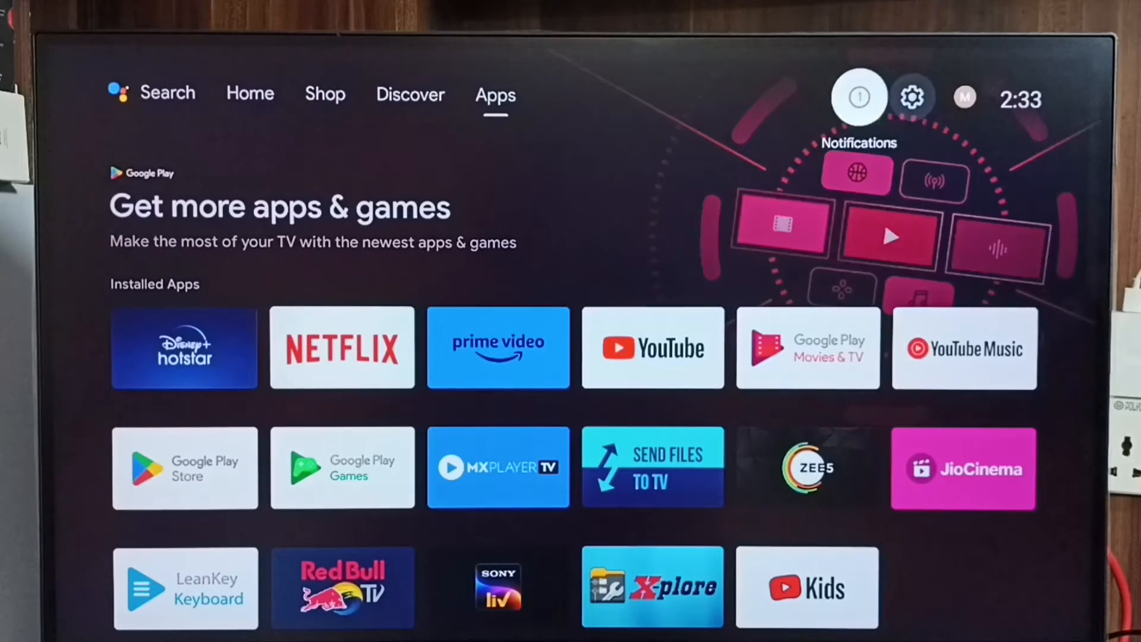
Step: From the home screen, go into TV Settings and reach the Accessibility menu
left_click(409, 95)
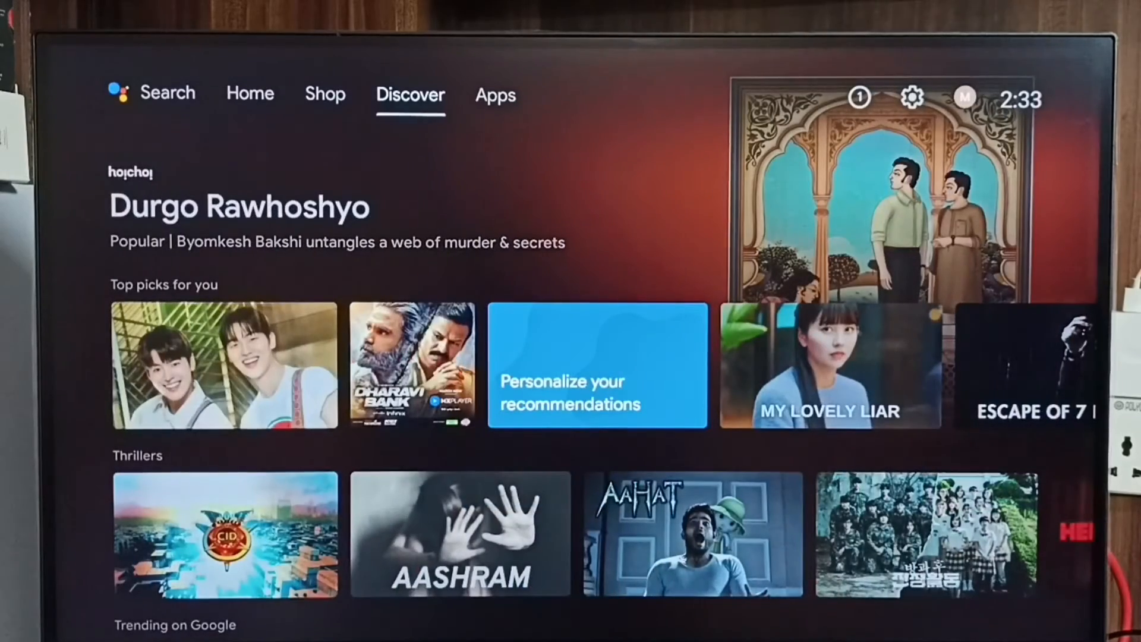
left_click(496, 95)
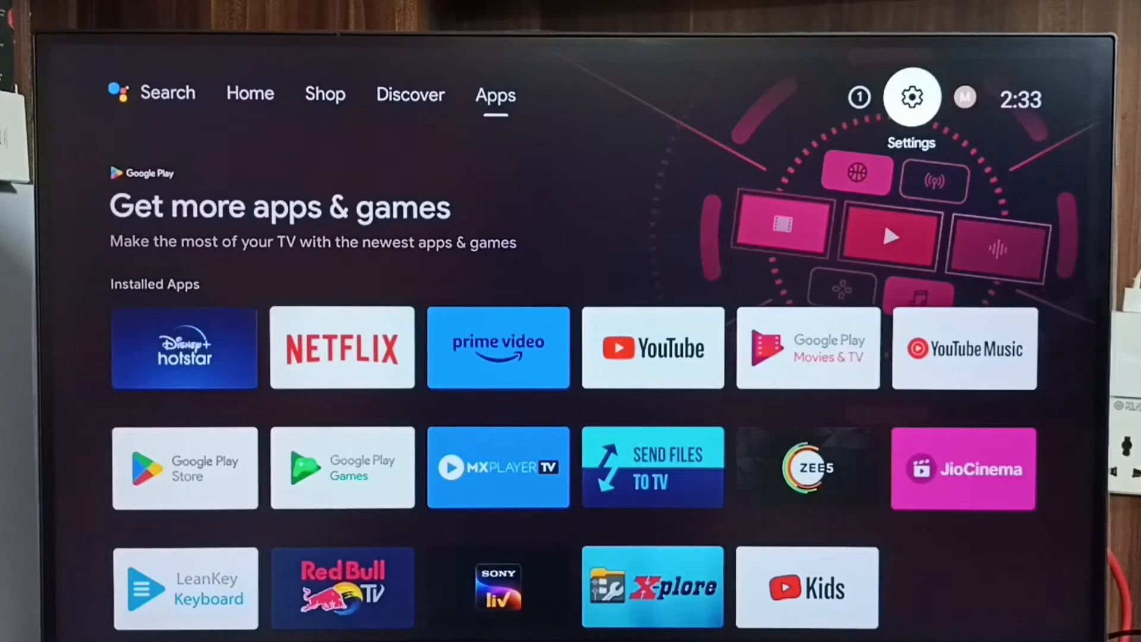
left_click(913, 96)
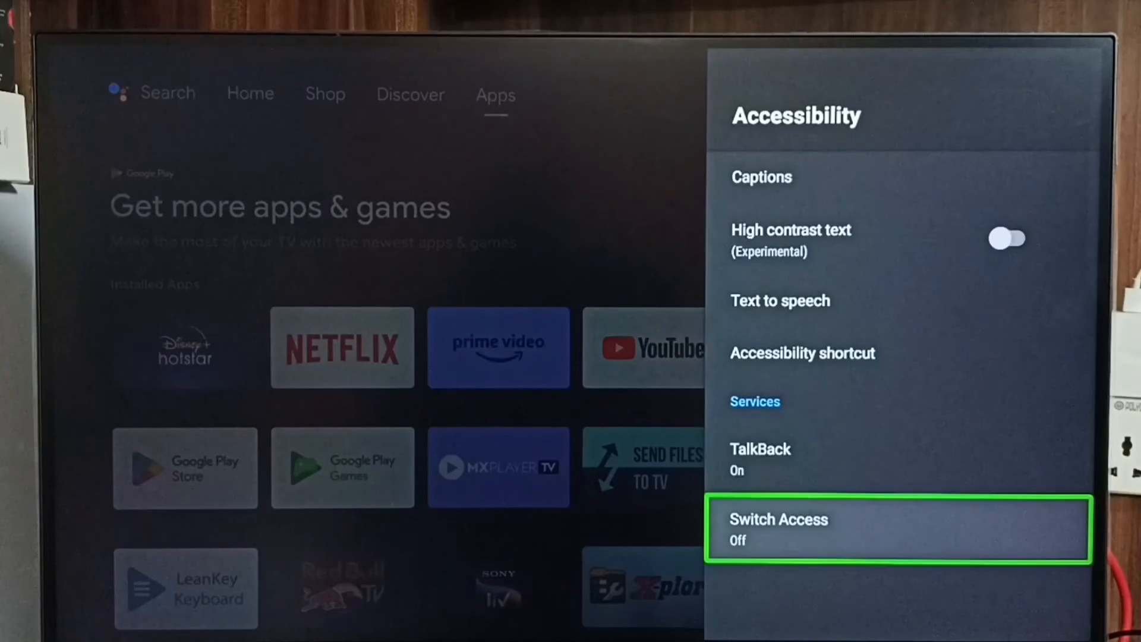
Step: Move down the Accessibility list to TalkBack under Services and select it
key("up")
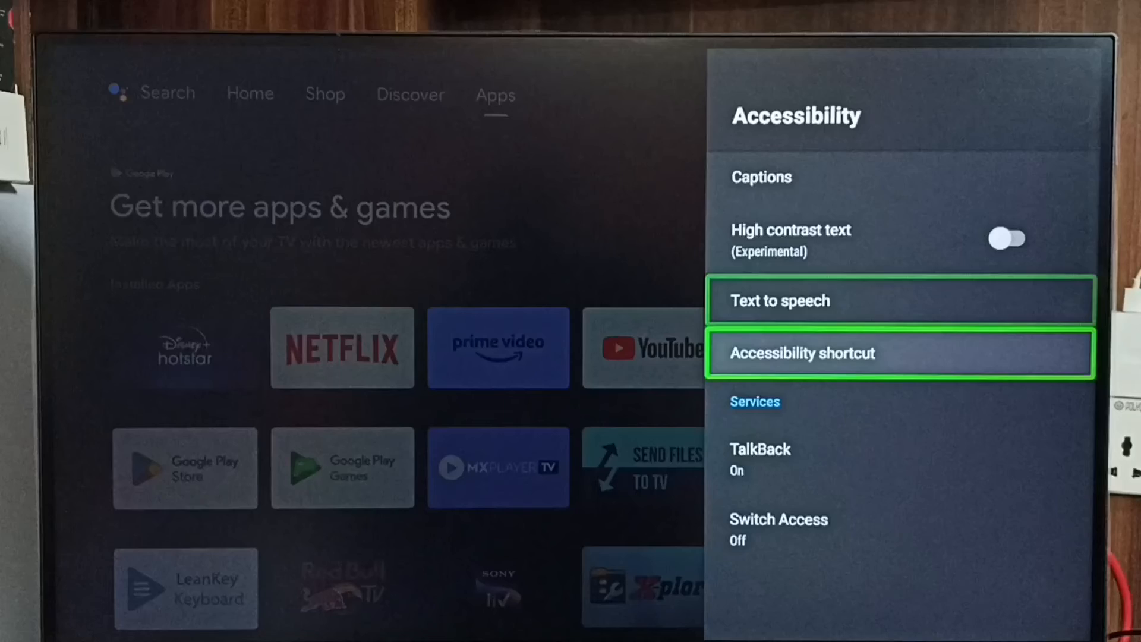
key("Up")
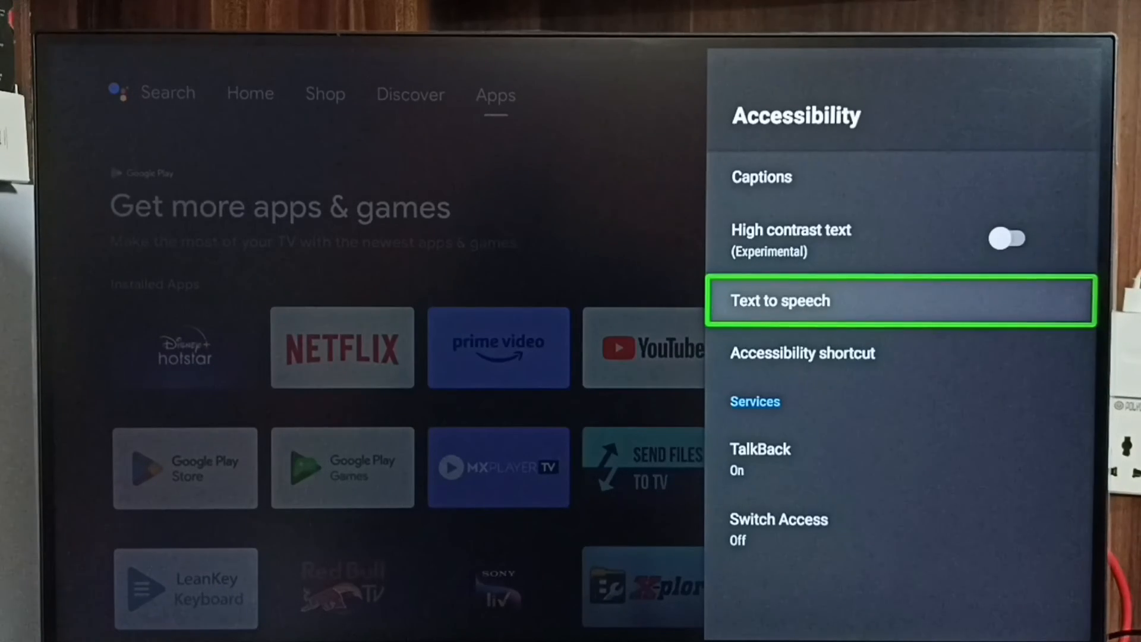
key("down")
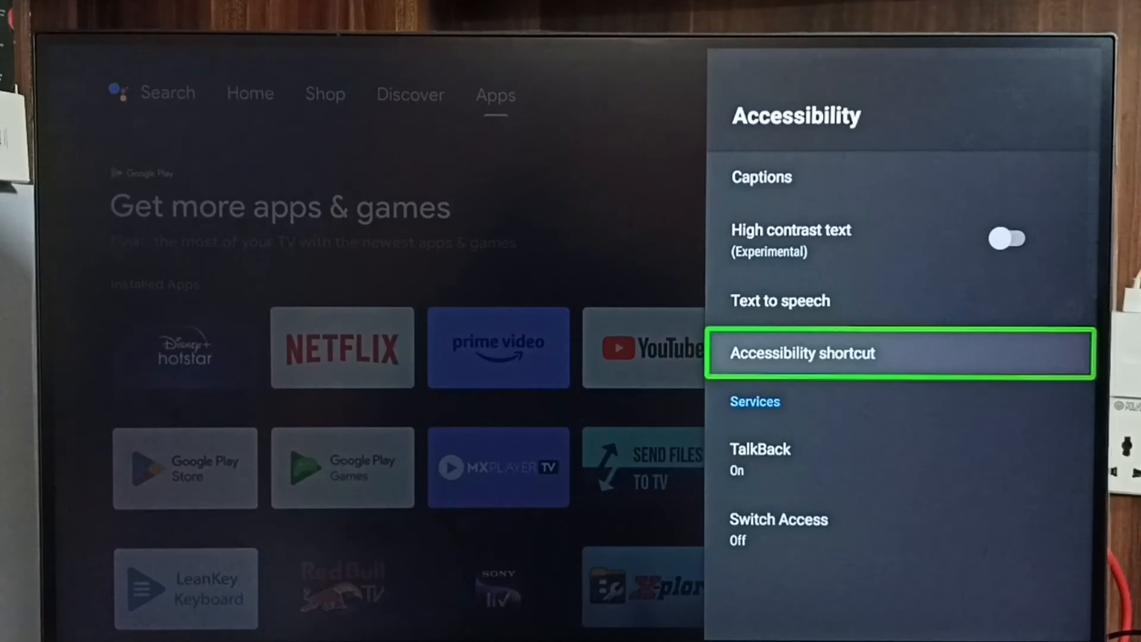
key("down")
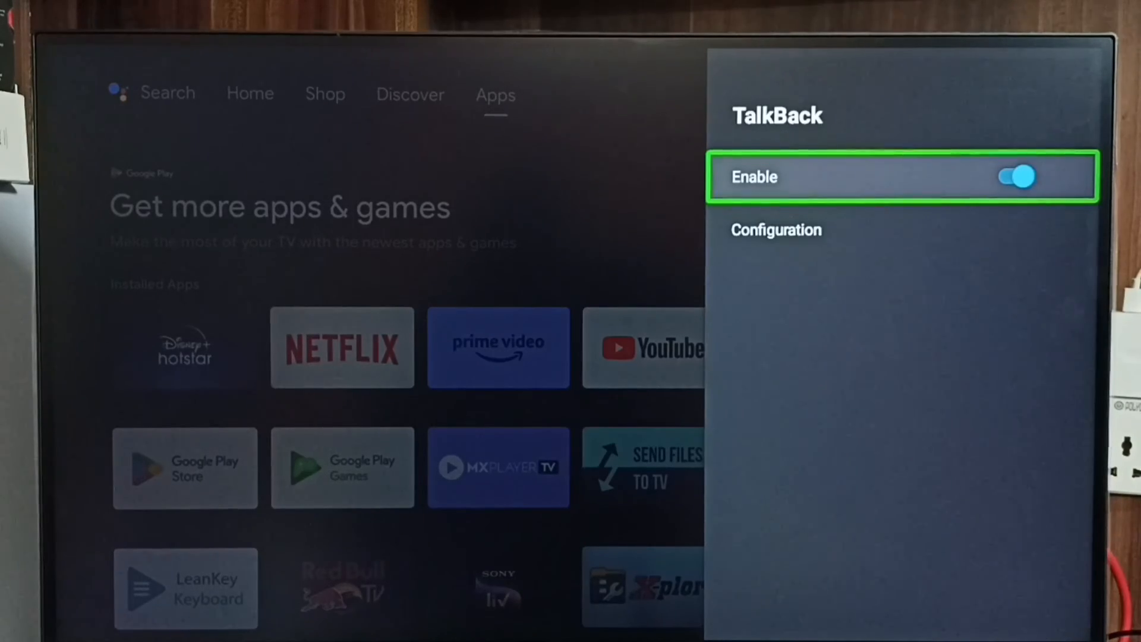
Step: Switch the TalkBack Enable toggle off and confirm OK in the Stop TalkBack? dialog
left_click(907, 176)
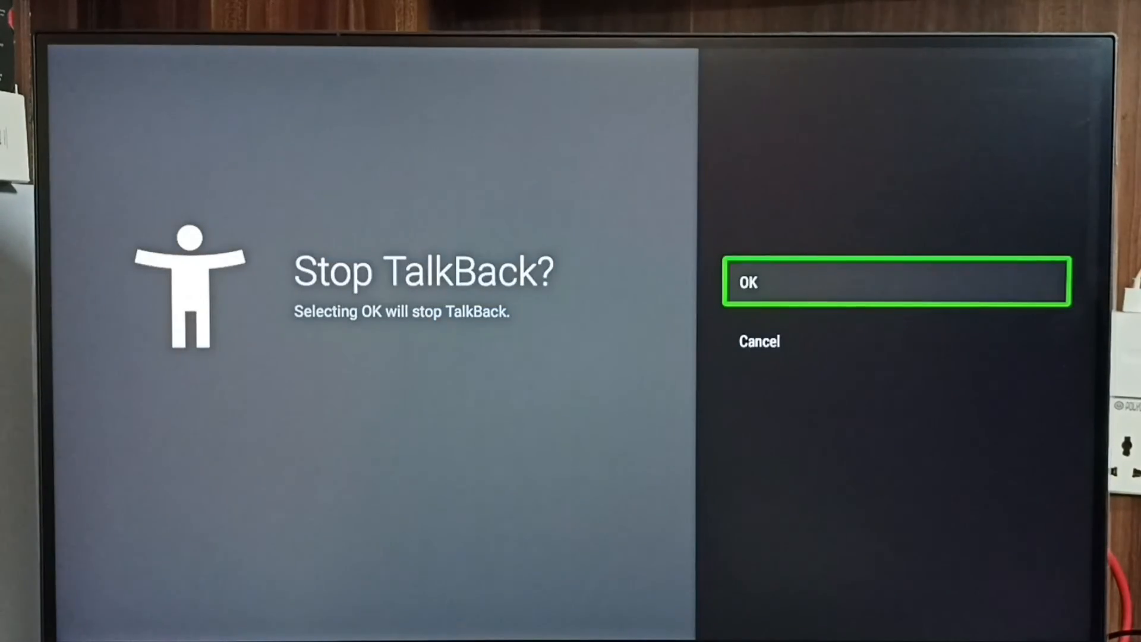
left_click(897, 286)
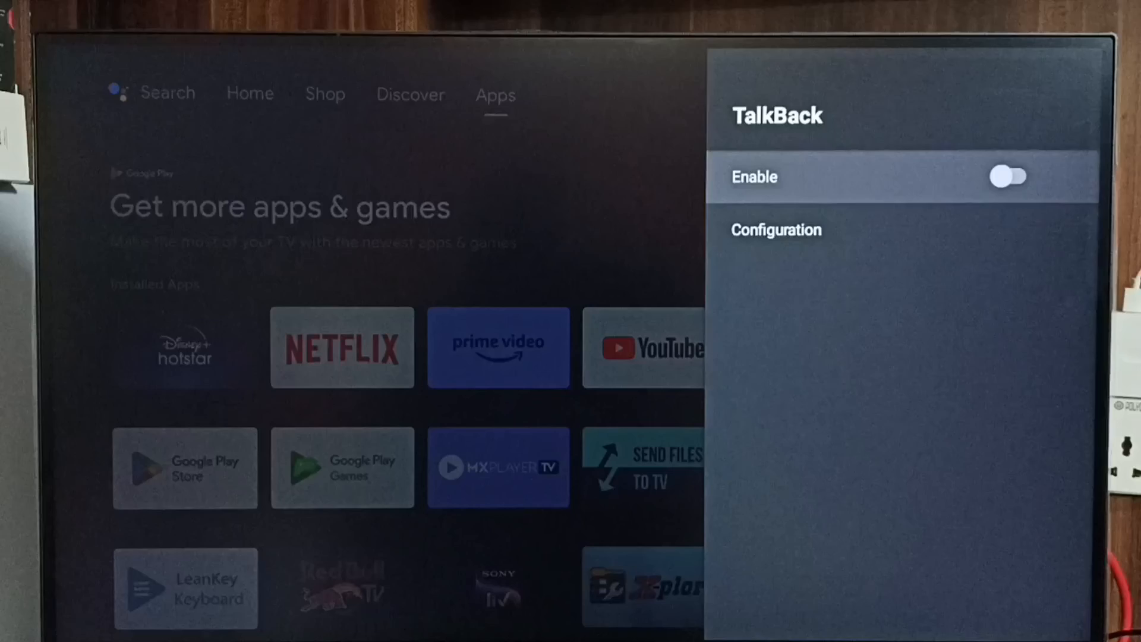